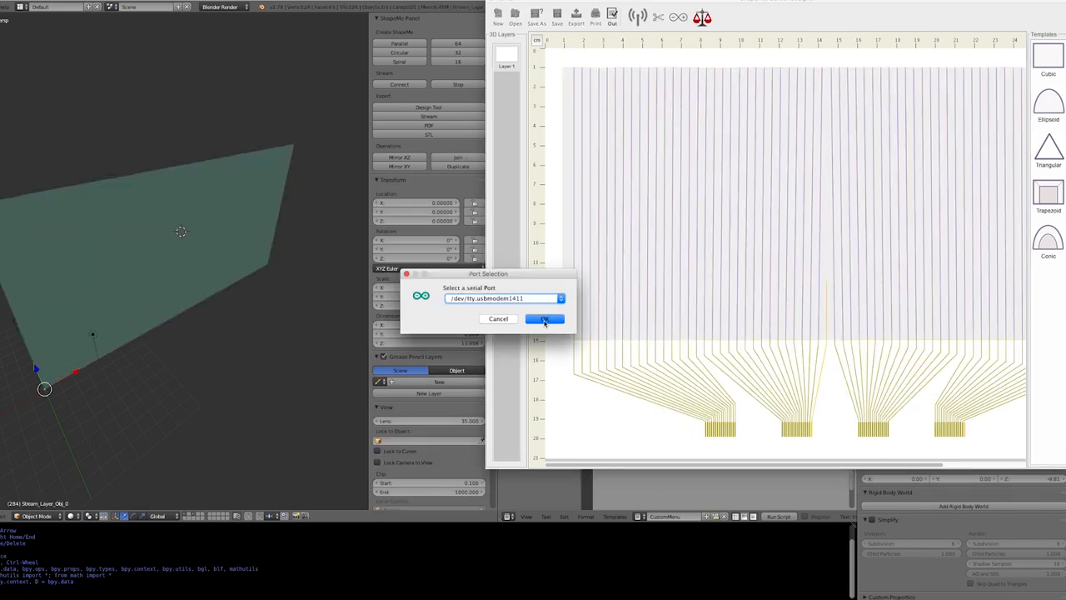
# Keep the listed serial port in the Port Selection dialog and confirm with OK
pyautogui.click(543, 318)
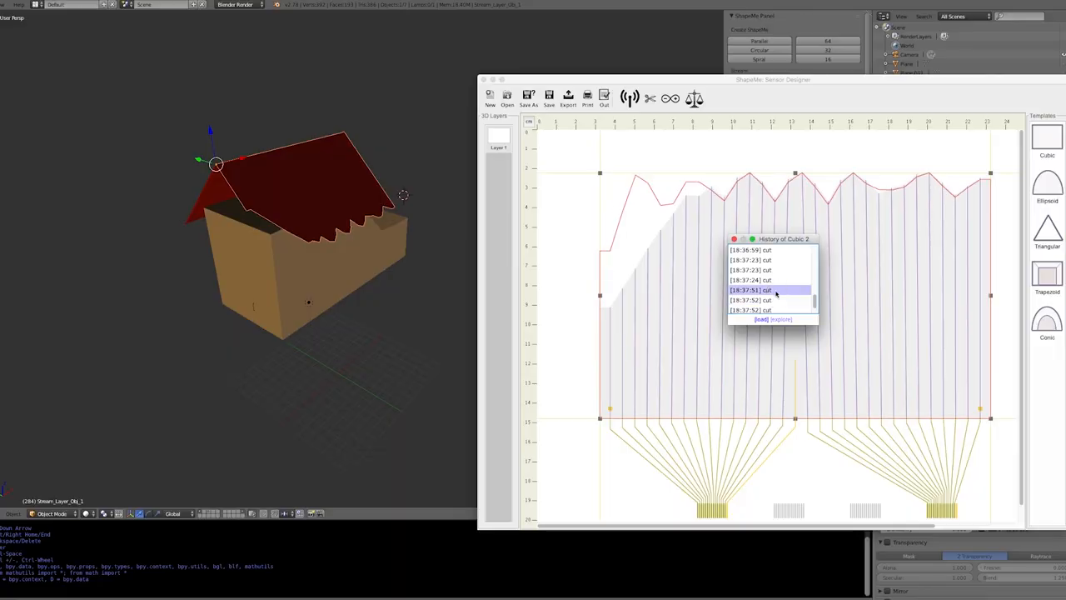
# Preview two earlier saved versions of the roof edge shape in the History dialog
pyautogui.click(766, 260)
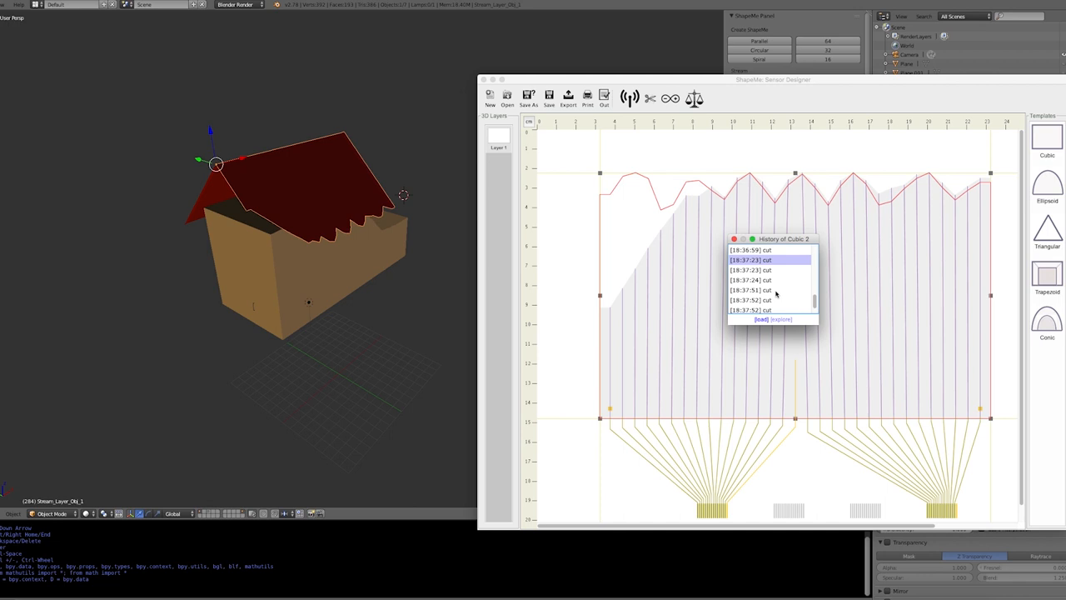
pyautogui.click(769, 280)
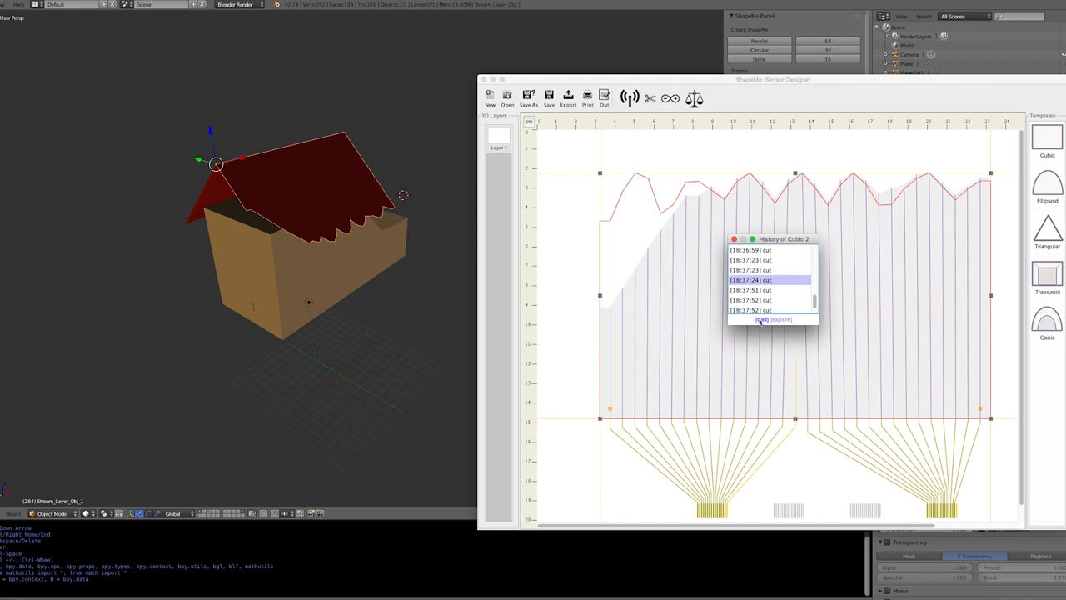